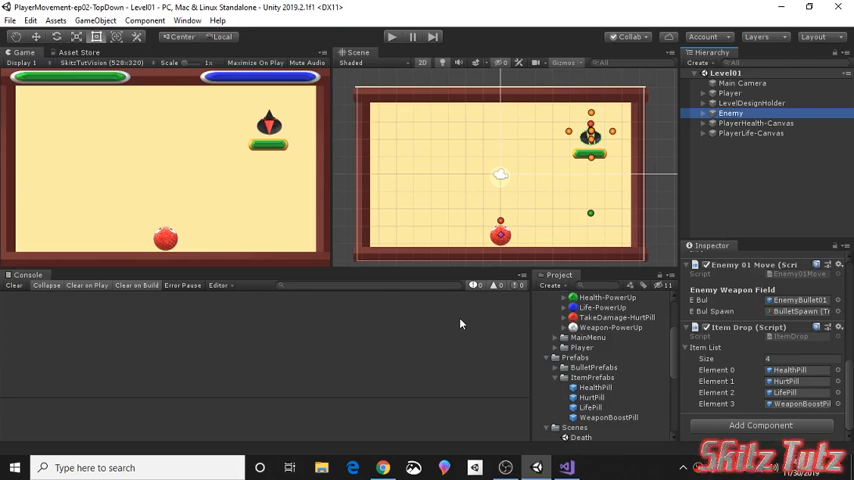
{"action": "mouse_move", "coordinate": [600, 308]}
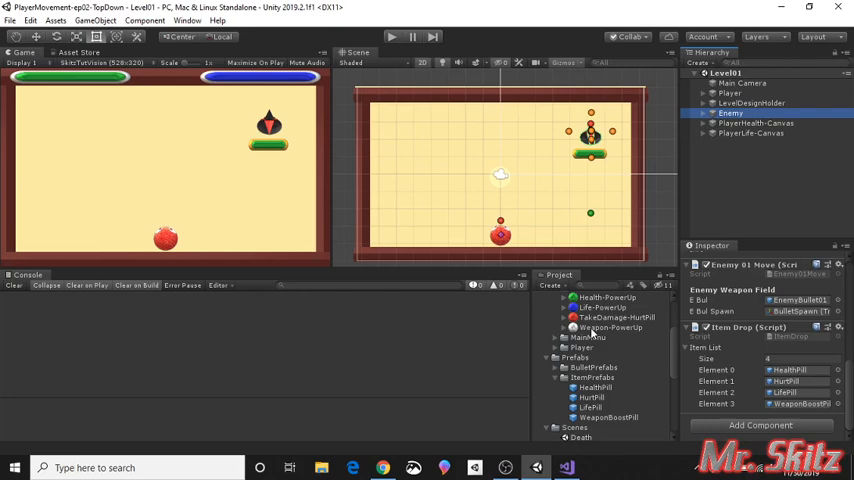
{"action": "mouse_move", "coordinate": [614, 332]}
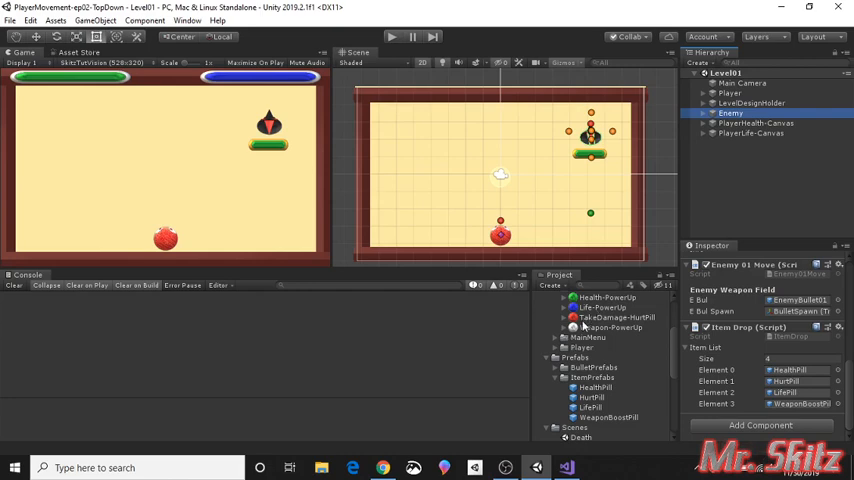
{"action": "mouse_move", "coordinate": [578, 322]}
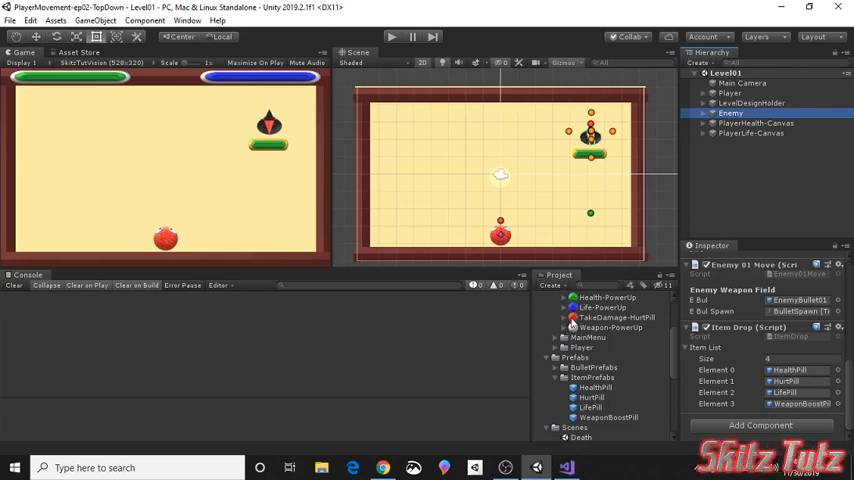
Scroll the Project window to reveal the ItemPrefabs pill prefabs and their scripts.
{"action": "scroll", "scroll_direction": "down", "scroll_amount": 3}
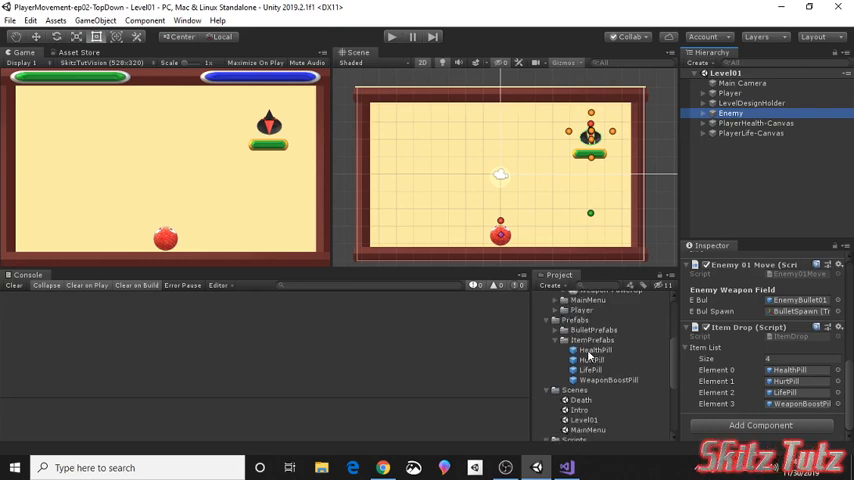
{"action": "mouse_move", "coordinate": [612, 348]}
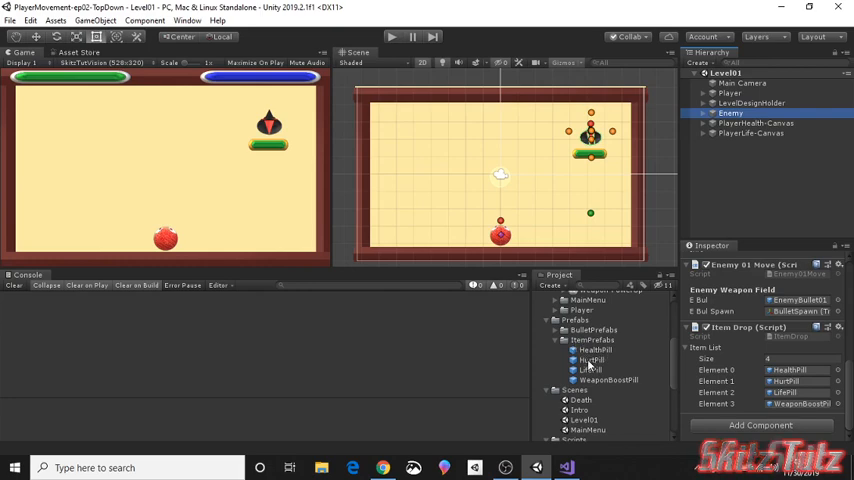
{"action": "mouse_move", "coordinate": [610, 378]}
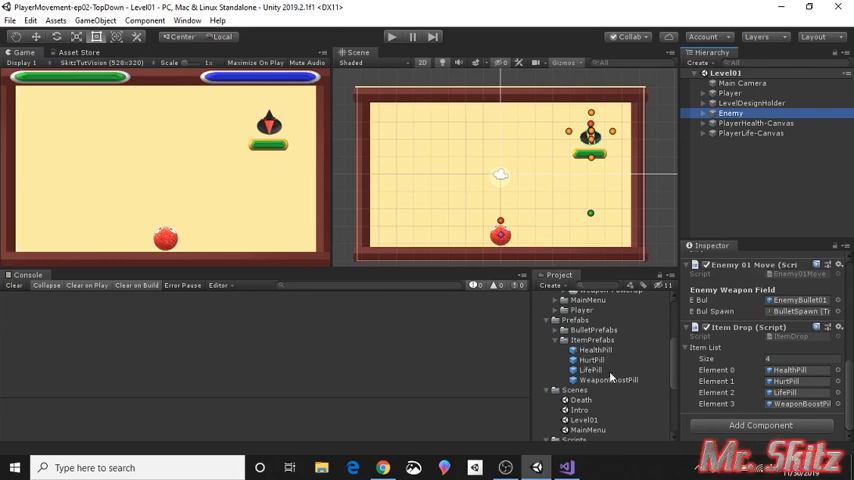
{"action": "mouse_move", "coordinate": [748, 312]}
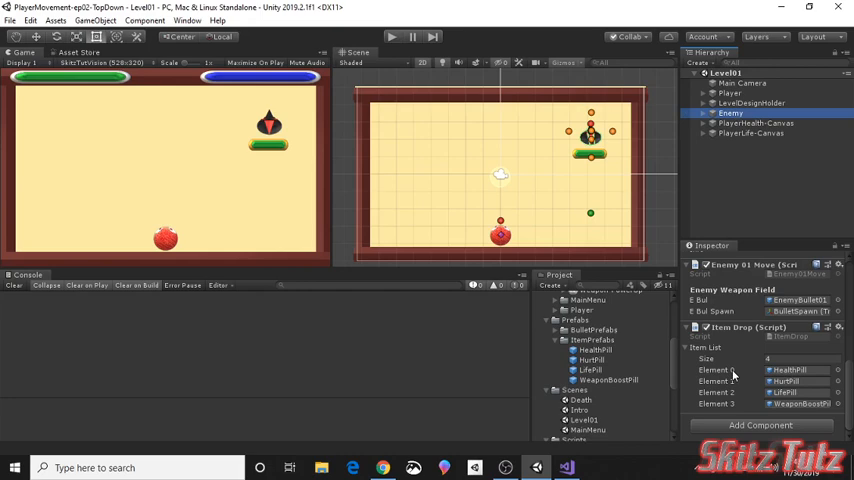
{"action": "mouse_move", "coordinate": [804, 376]}
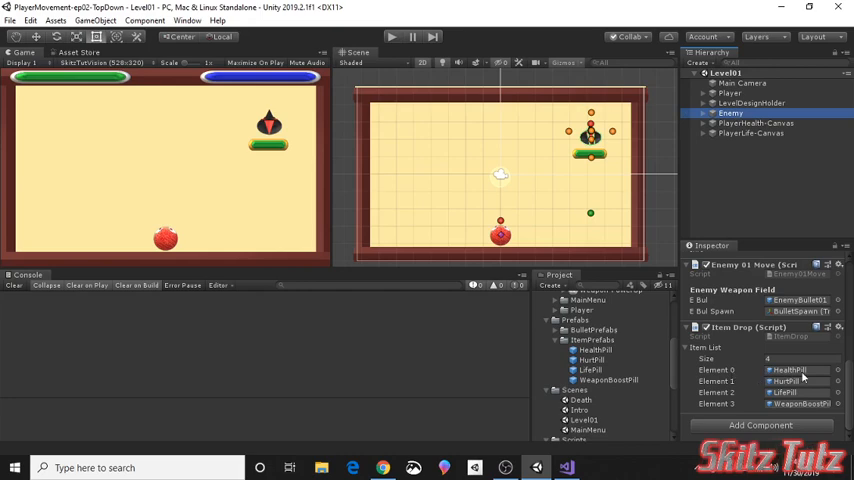
{"action": "mouse_move", "coordinate": [784, 414]}
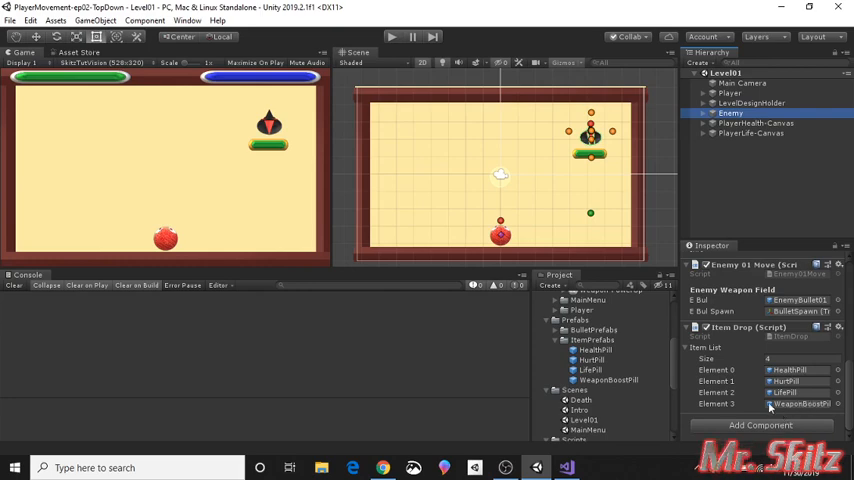
{"action": "mouse_move", "coordinate": [790, 380]}
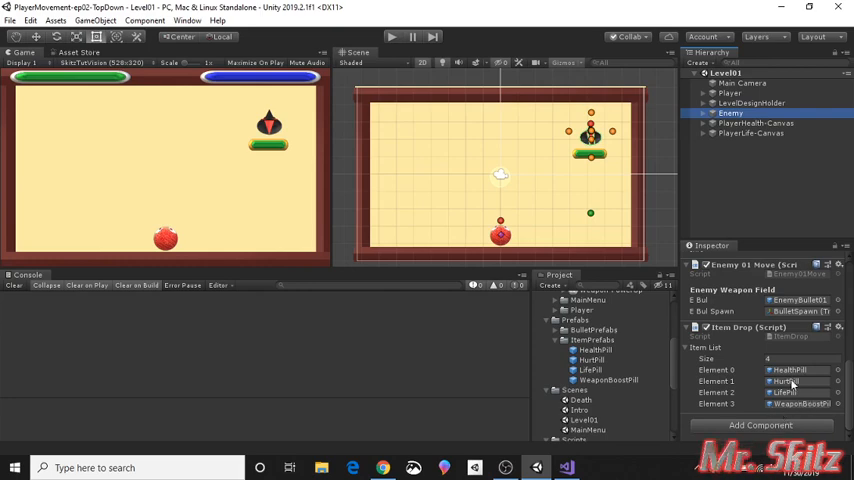
{"action": "mouse_move", "coordinate": [472, 360]}
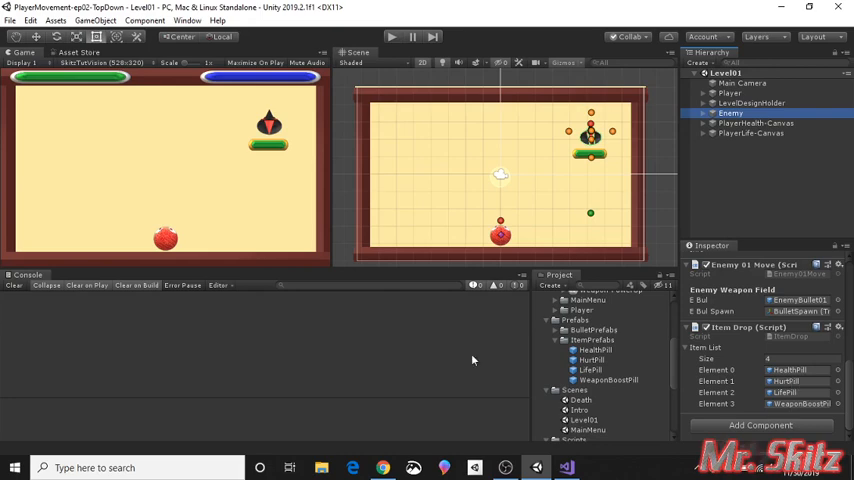
{"action": "mouse_move", "coordinate": [514, 352]}
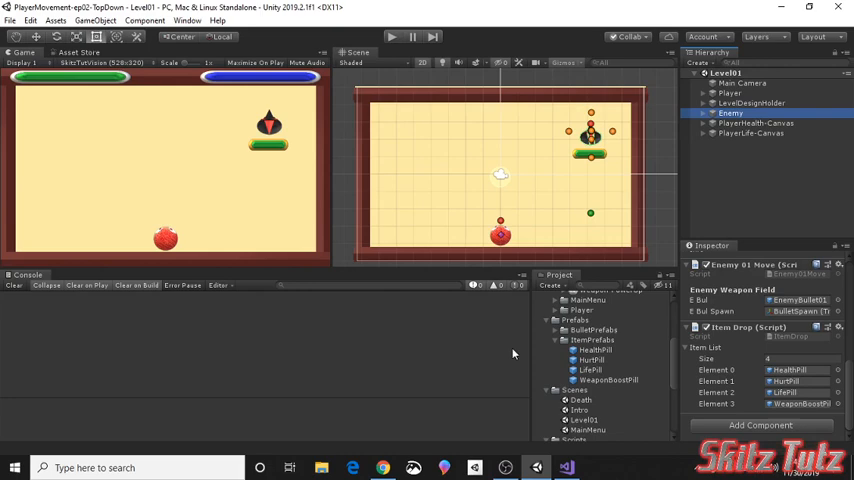
{"action": "mouse_move", "coordinate": [728, 384]}
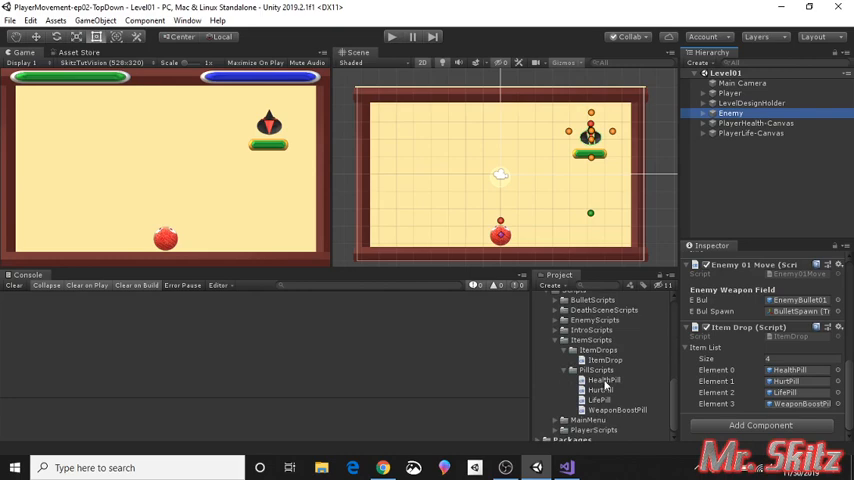
{"action": "mouse_move", "coordinate": [610, 388]}
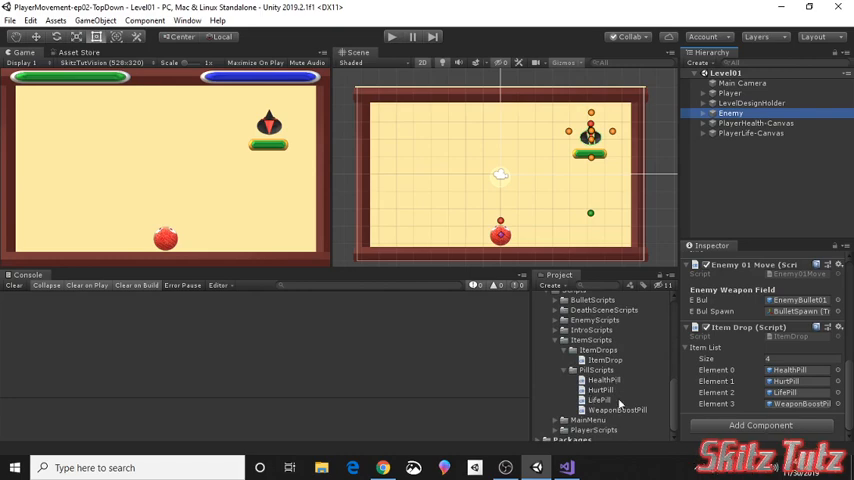
{"action": "mouse_move", "coordinate": [632, 416]}
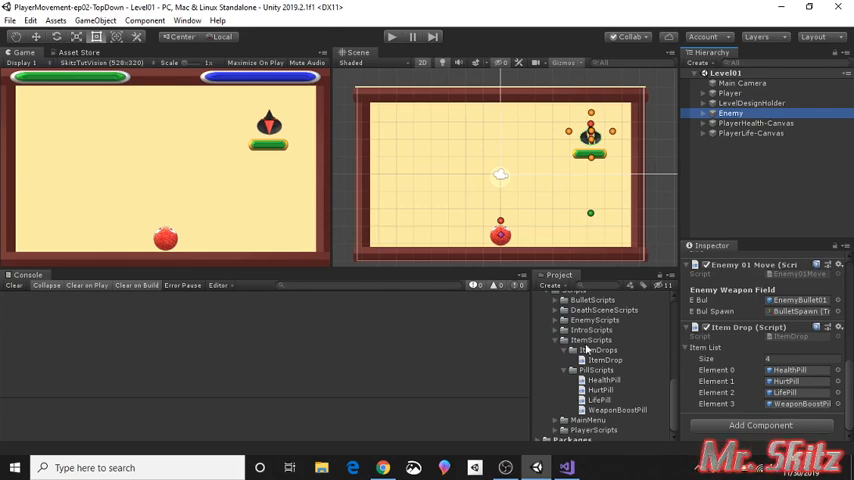
{"action": "mouse_move", "coordinate": [554, 452]}
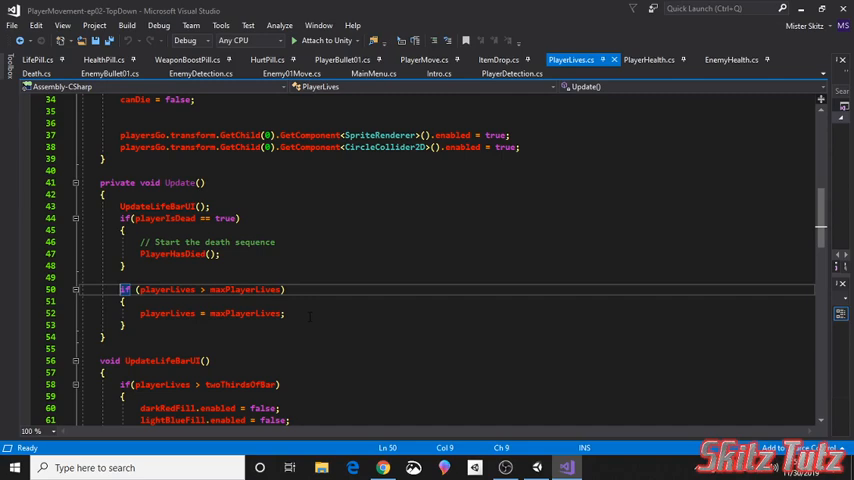
Review PlayerHealth.cs Update() clamping, then bring EnemyHealth.cs into view.
{"action": "left_click", "coordinate": [648, 60]}
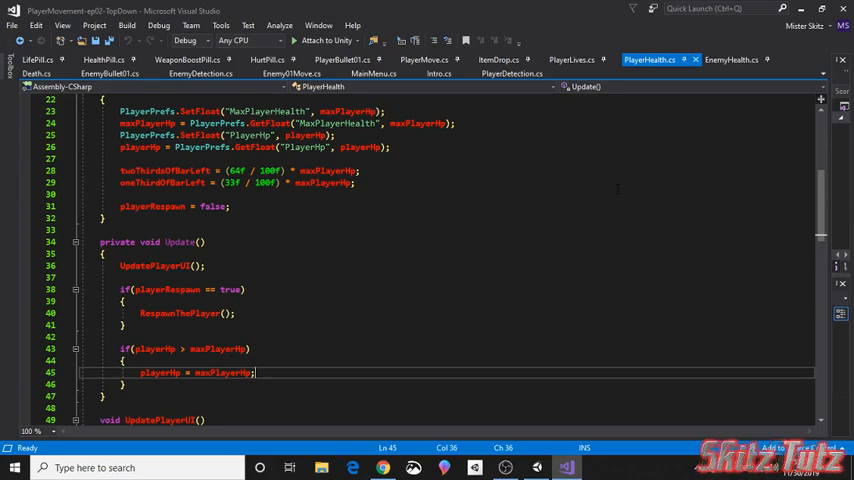
{"action": "left_click", "coordinate": [728, 60]}
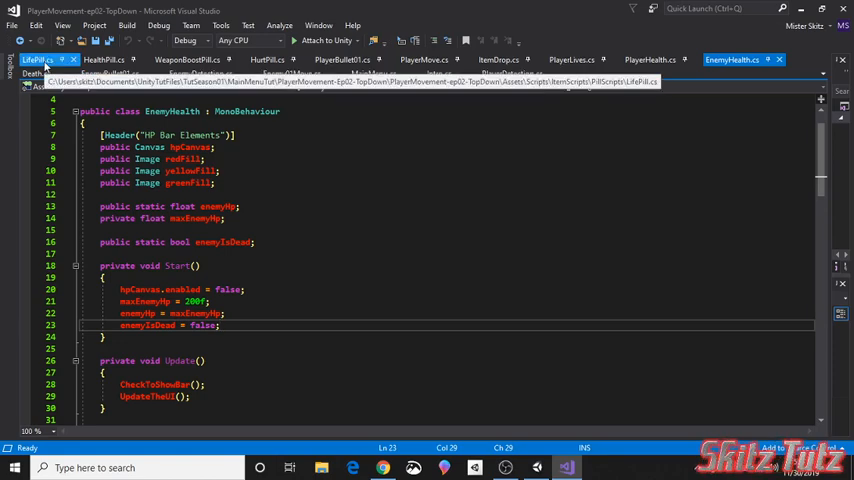
Show LifePill.cs with its OnTriggerEnter2D code that adds a life on pickup.
{"action": "left_click", "coordinate": [36, 60]}
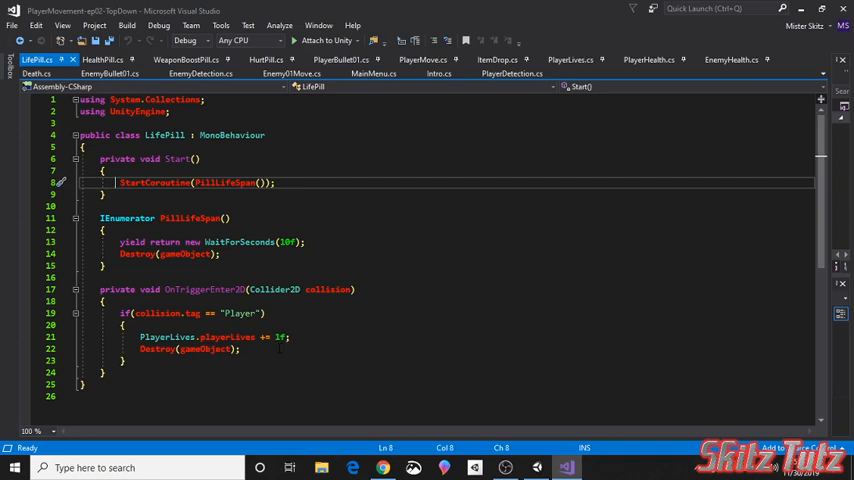
Show HealthPill.cs, whose collision code restores a third of maximum health.
{"action": "left_click", "coordinate": [100, 60]}
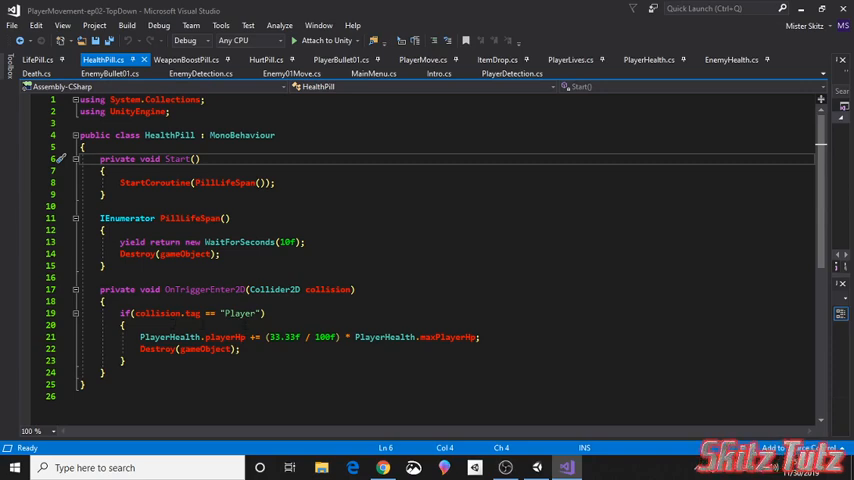
{"action": "left_click", "coordinate": [184, 60]}
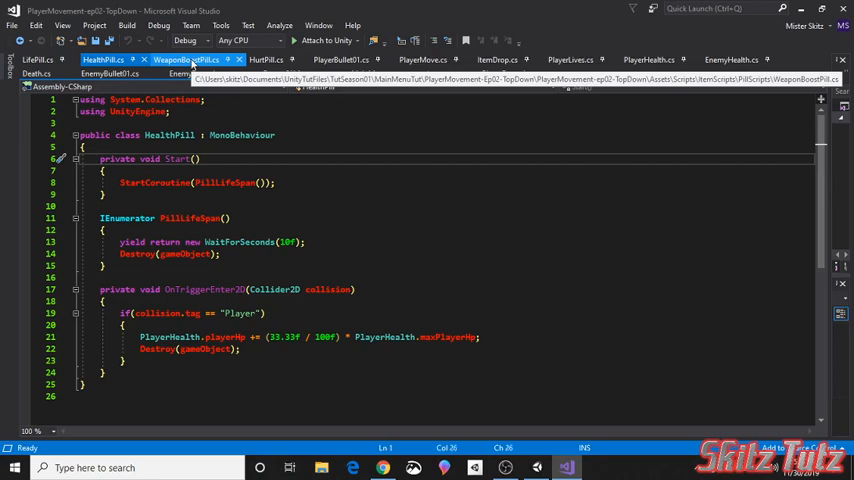
Look over WeaponBoostPill.cs, then show PlayerMove.cs where weaponPowerUp sets bullet damage.
{"action": "left_click", "coordinate": [186, 60]}
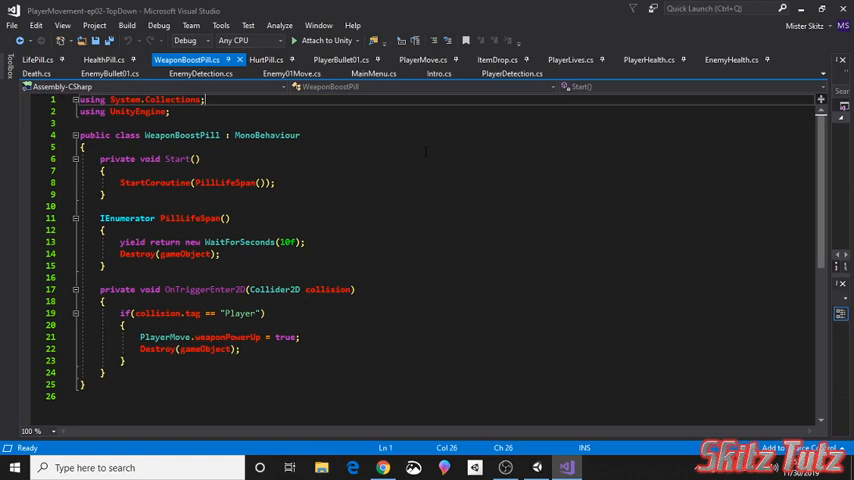
{"action": "left_click", "coordinate": [422, 60]}
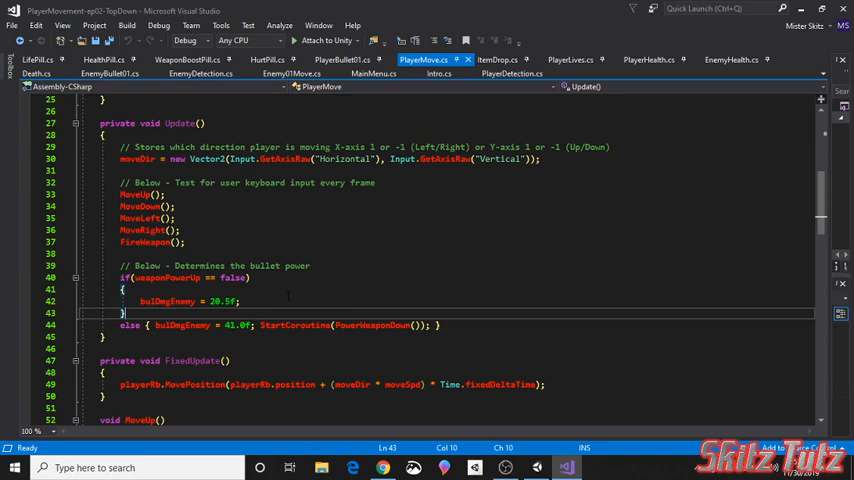
Scroll PlayerMove.cs down to FireWeapon() and the ten-second PowerWeaponDown coroutine.
{"action": "scroll", "scroll_direction": "down", "scroll_amount": 3}
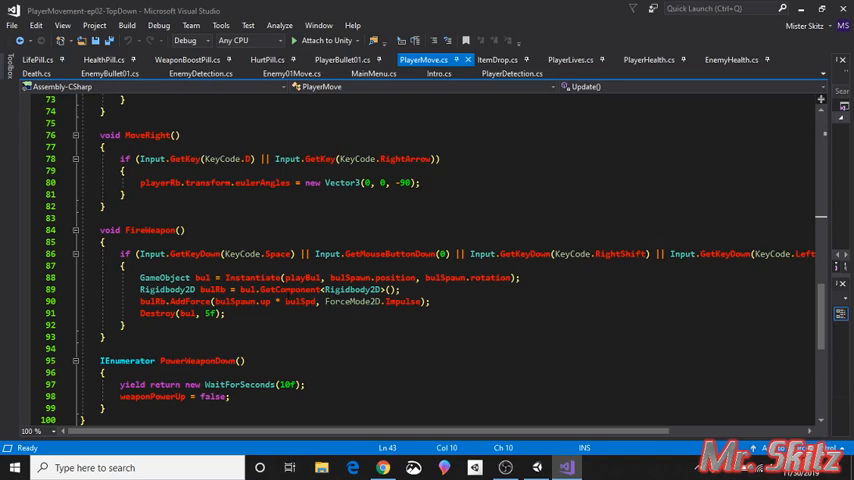
{"action": "scroll", "scroll_direction": "down", "scroll_amount": 3}
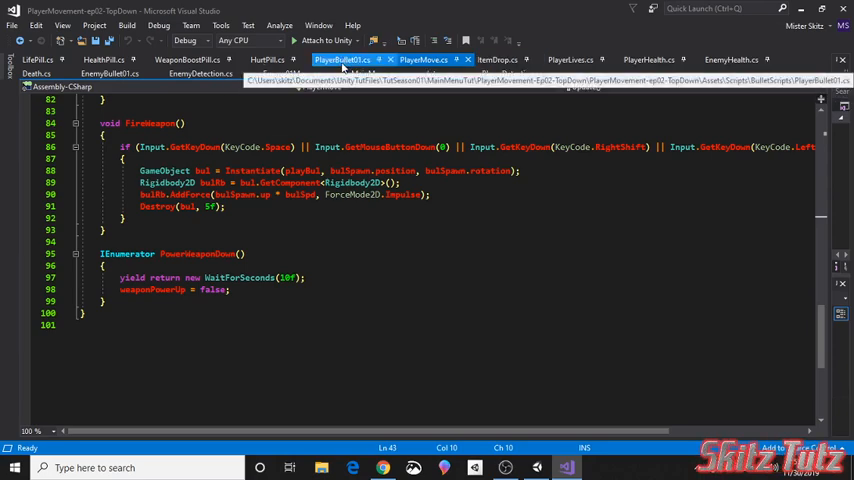
Review PlayerBullet.cs OnTriggerEnter2D damage code, then return to the Unity editor.
{"action": "left_click", "coordinate": [340, 60]}
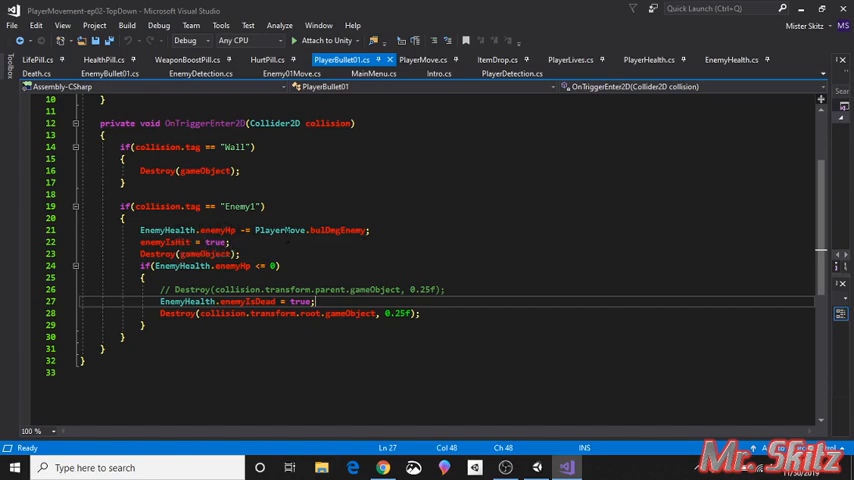
{"action": "mouse_move", "coordinate": [332, 230]}
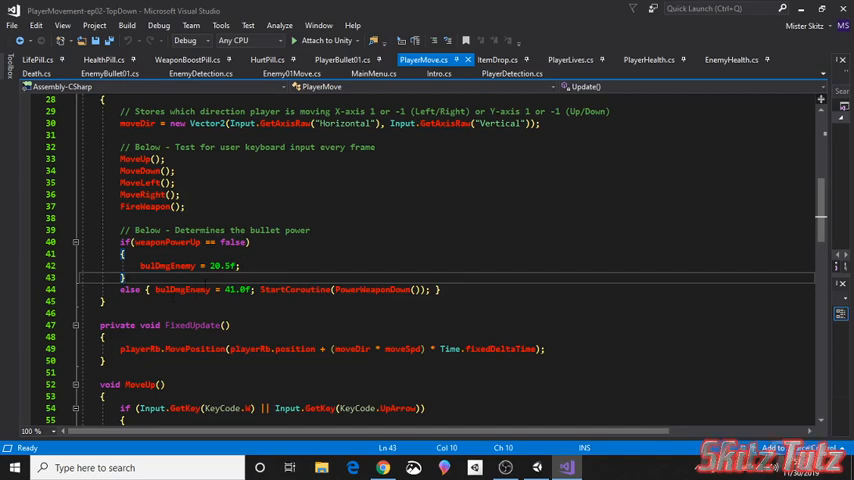
{"action": "left_click", "coordinate": [340, 60]}
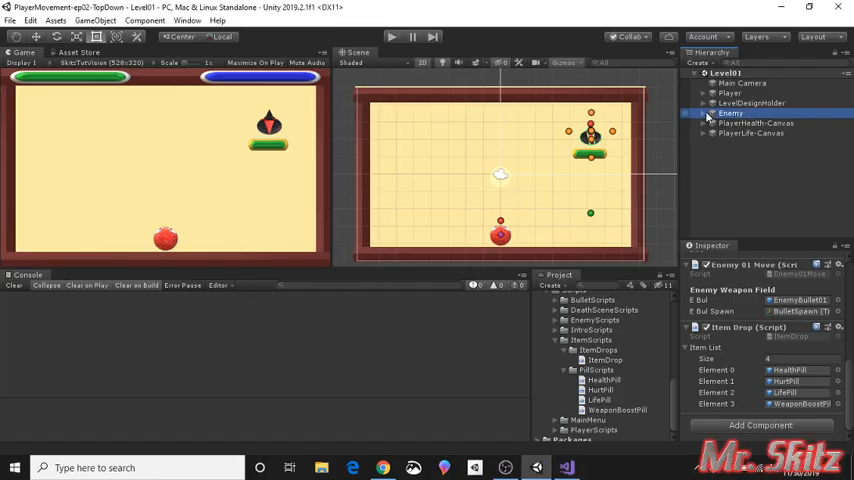
Expand the Enemy object in the Hierarchy, then go back to PlayerBullet1 in Visual Studio.
{"action": "left_click", "coordinate": [702, 112]}
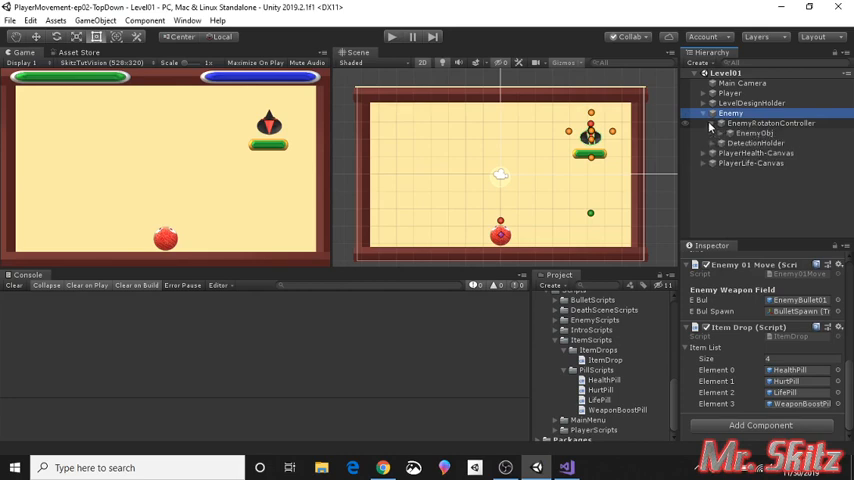
{"action": "left_click", "coordinate": [752, 132]}
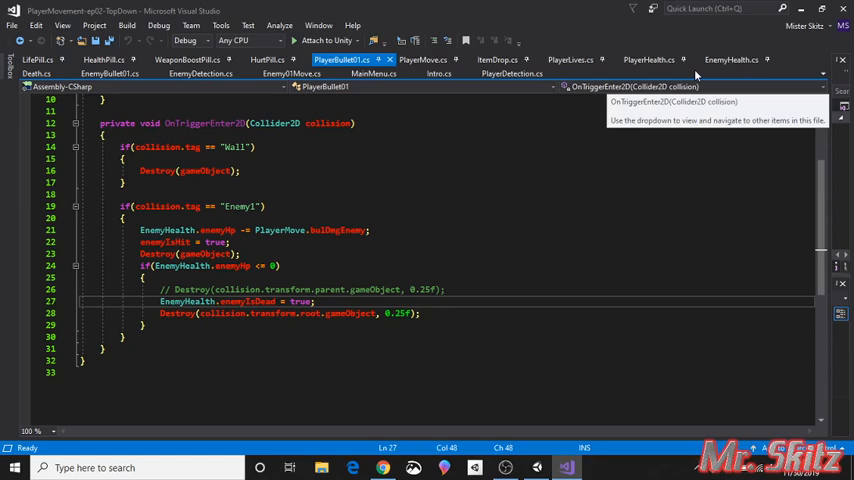
View EnemyHealth.cs with its enemyIsDead flag, then show the ItemDrop.cs random drop script.
{"action": "left_click", "coordinate": [730, 60]}
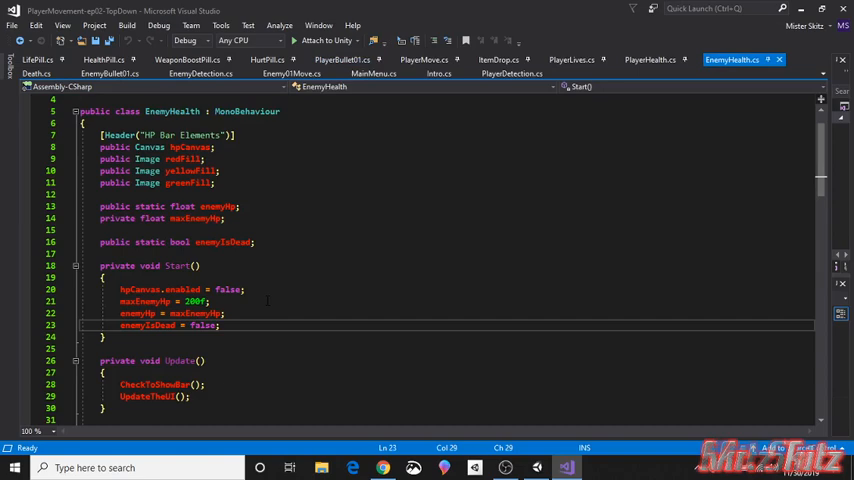
{"action": "scroll", "scroll_direction": "down", "scroll_amount": 3}
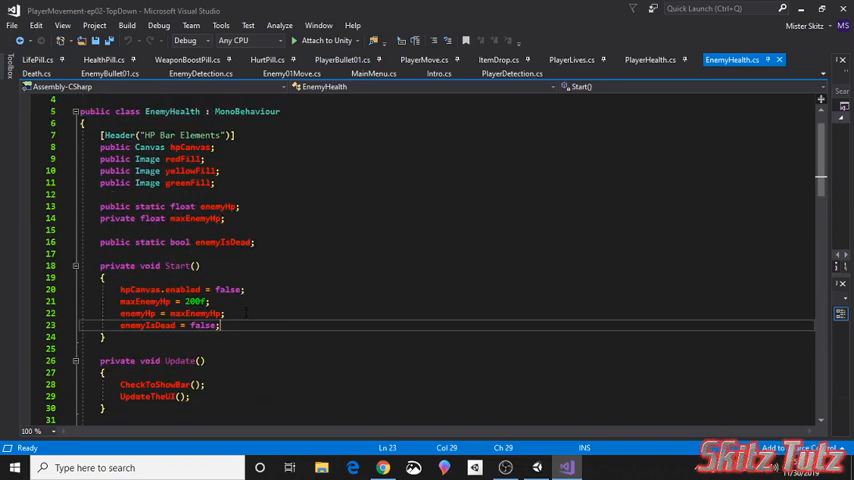
{"action": "left_click", "coordinate": [496, 60]}
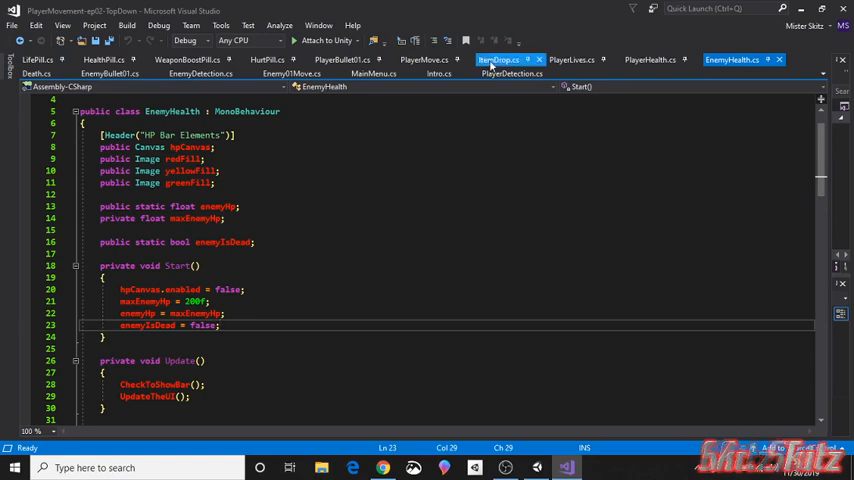
{"action": "left_click", "coordinate": [496, 60]}
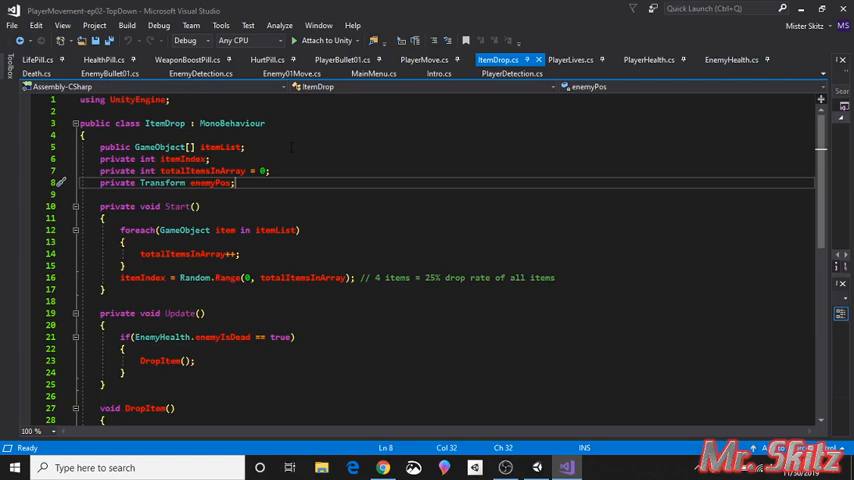
{"action": "mouse_move", "coordinate": [68, 100]}
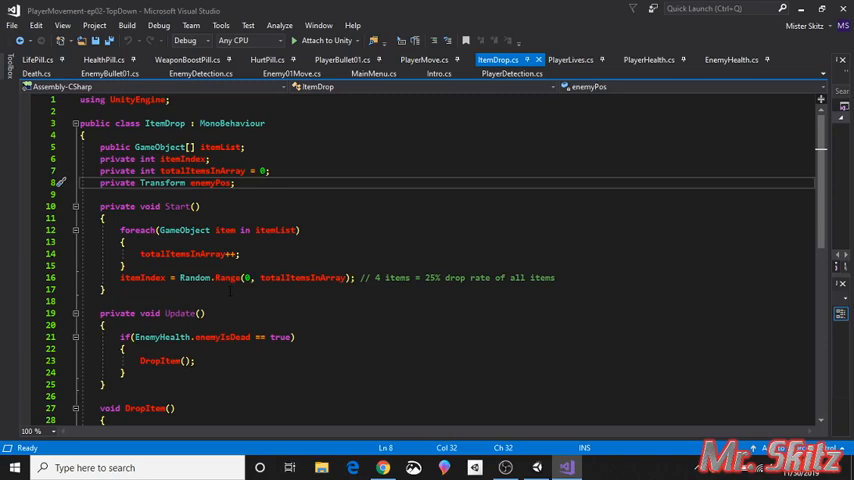
{"action": "mouse_move", "coordinate": [304, 276]}
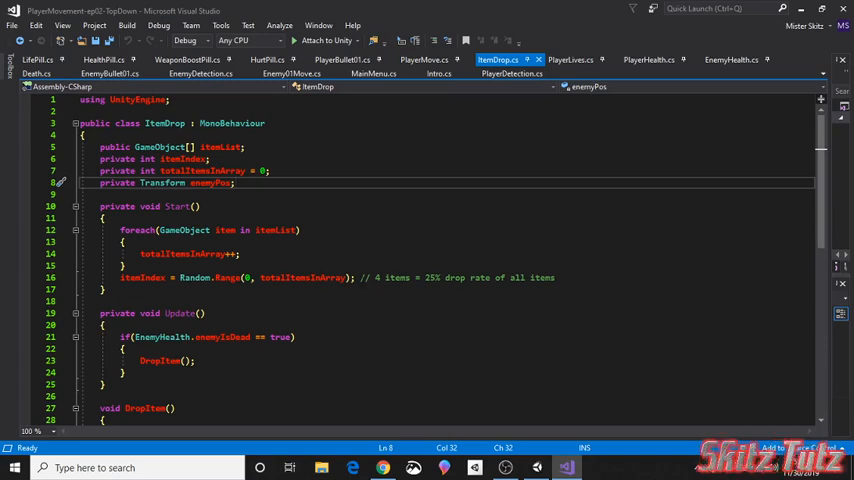
Switch from Visual Studio back to the Unity editor showing the level and Enemy drop list.
{"action": "left_click", "coordinate": [234, 184]}
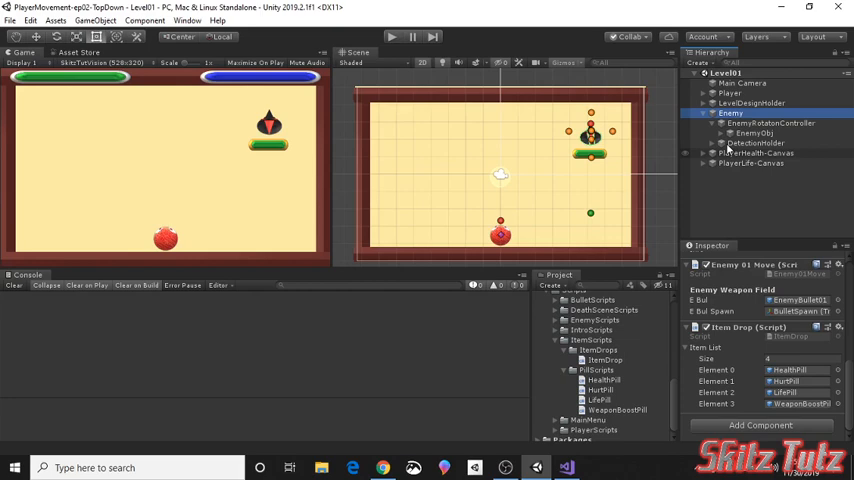
Select Enemy (0) under the Enemy group to show its Transform and Sprite Renderer.
{"action": "left_click", "coordinate": [732, 112]}
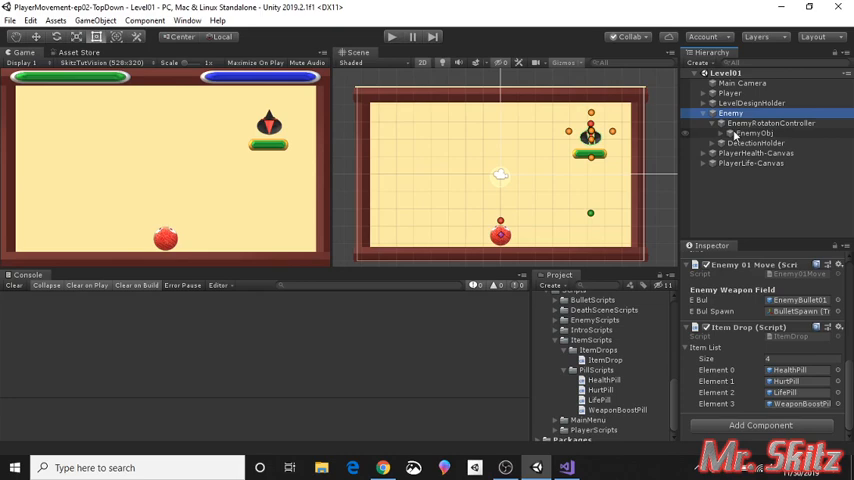
{"action": "left_click", "coordinate": [756, 132]}
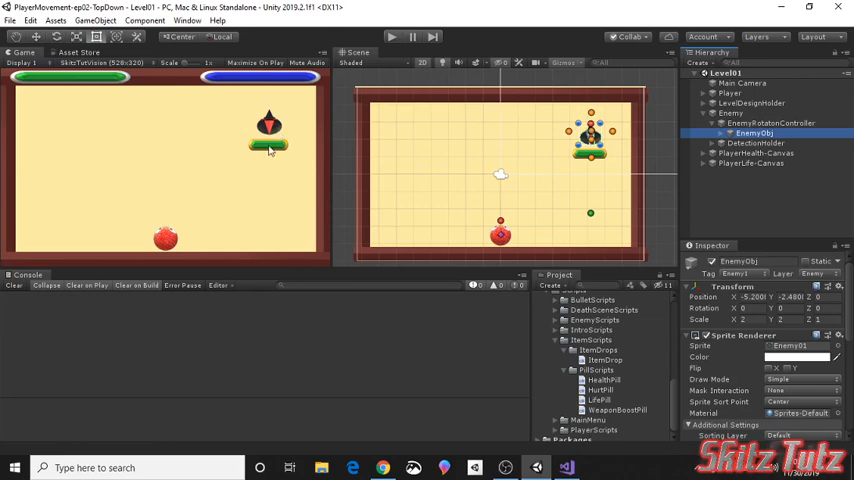
{"action": "mouse_move", "coordinate": [88, 148]}
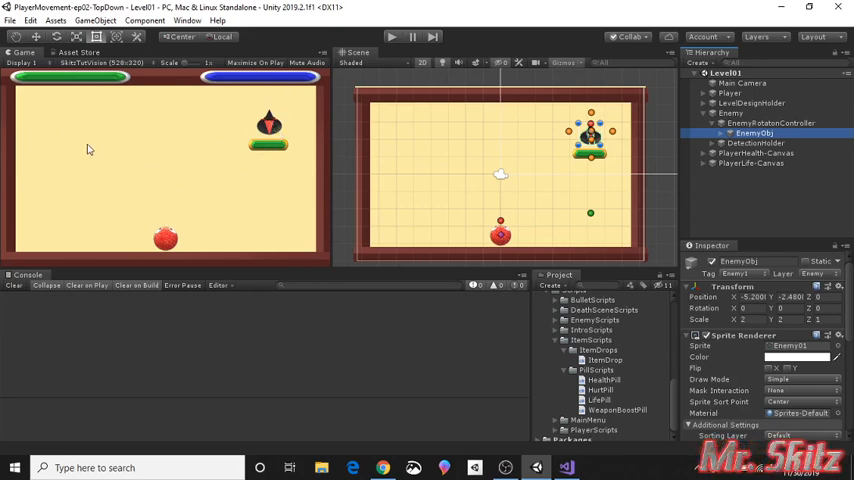
{"action": "mouse_move", "coordinate": [196, 124]}
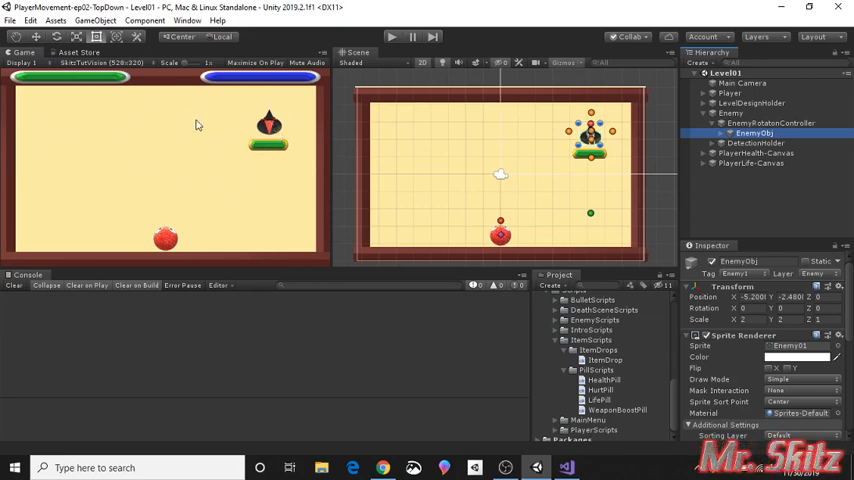
{"action": "mouse_move", "coordinate": [204, 168]}
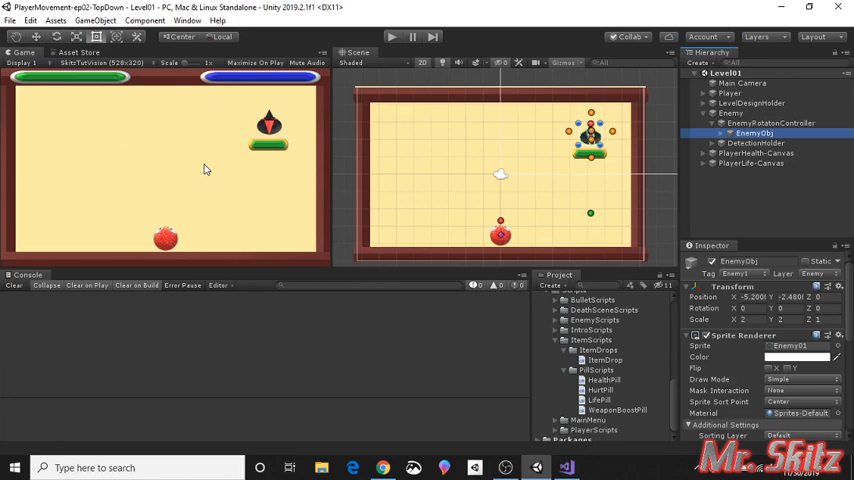
{"action": "mouse_move", "coordinate": [248, 160]}
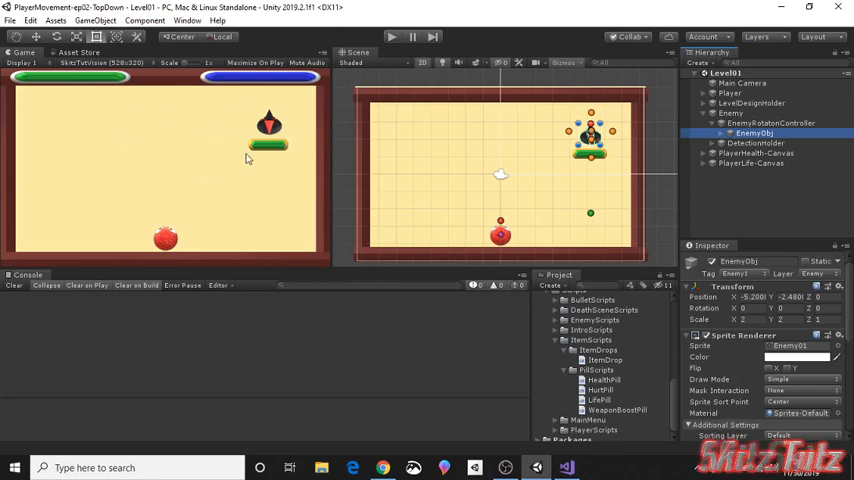
{"action": "mouse_move", "coordinate": [96, 176]}
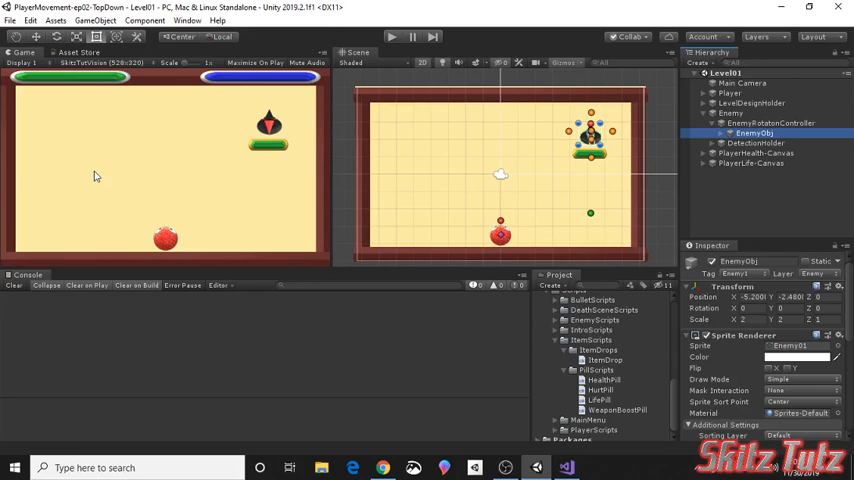
{"action": "mouse_move", "coordinate": [168, 128]}
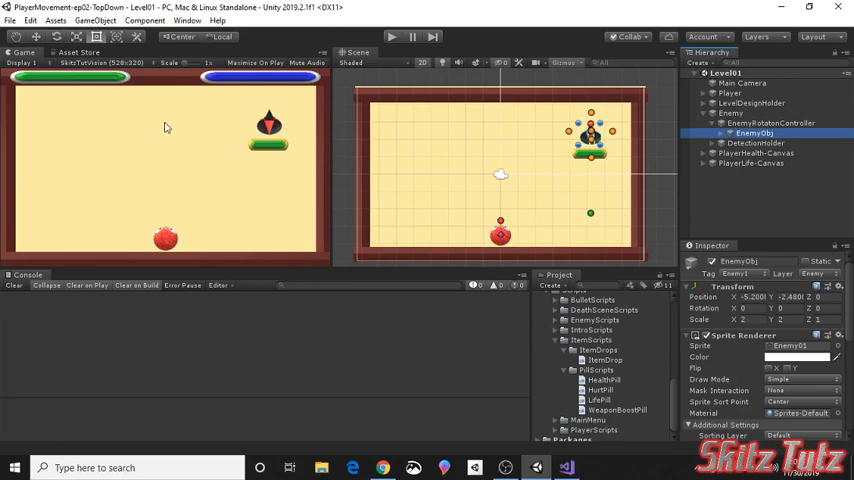
{"action": "mouse_move", "coordinate": [182, 172]}
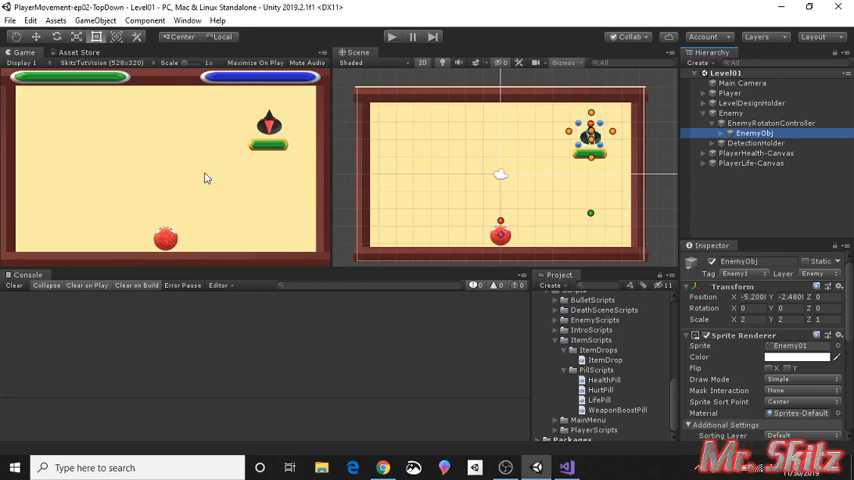
{"action": "mouse_move", "coordinate": [200, 160]}
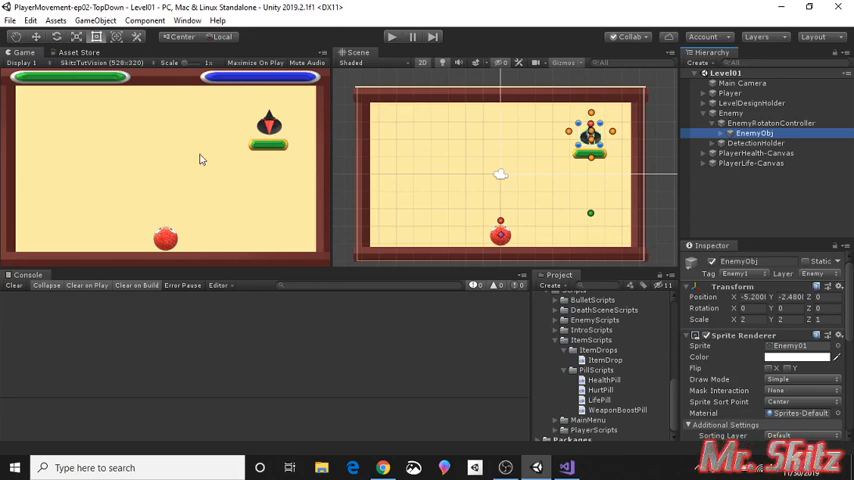
{"action": "mouse_move", "coordinate": [232, 164]}
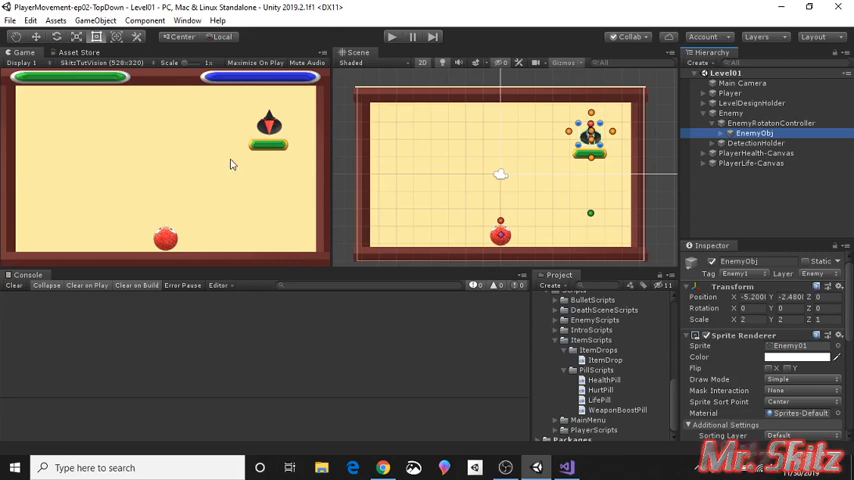